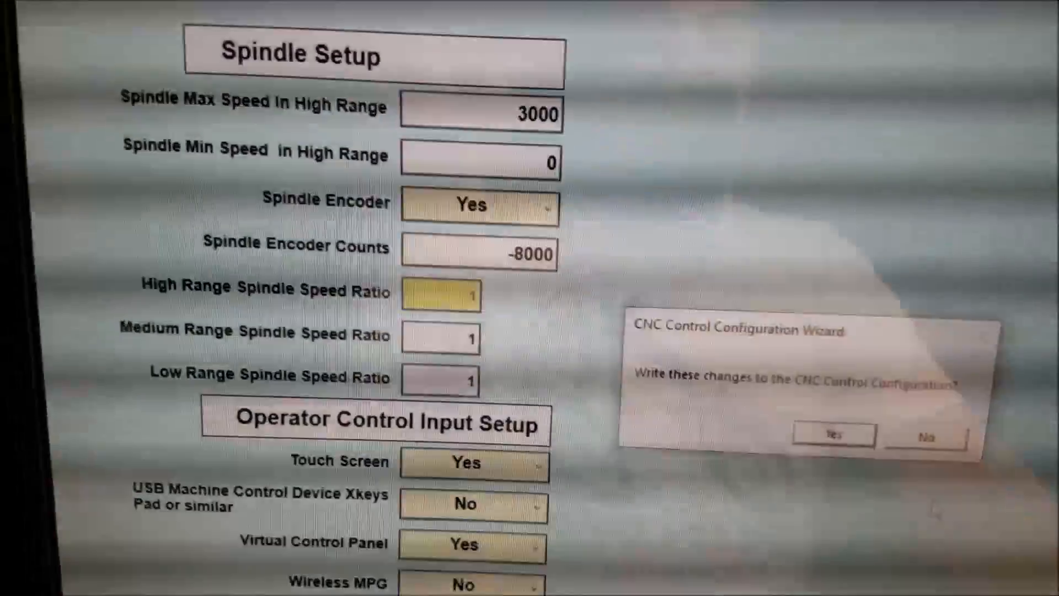
Write the spindle encoder changes to the configuration and acknowledge the 'Settings saved' message.
left_click(834, 433)
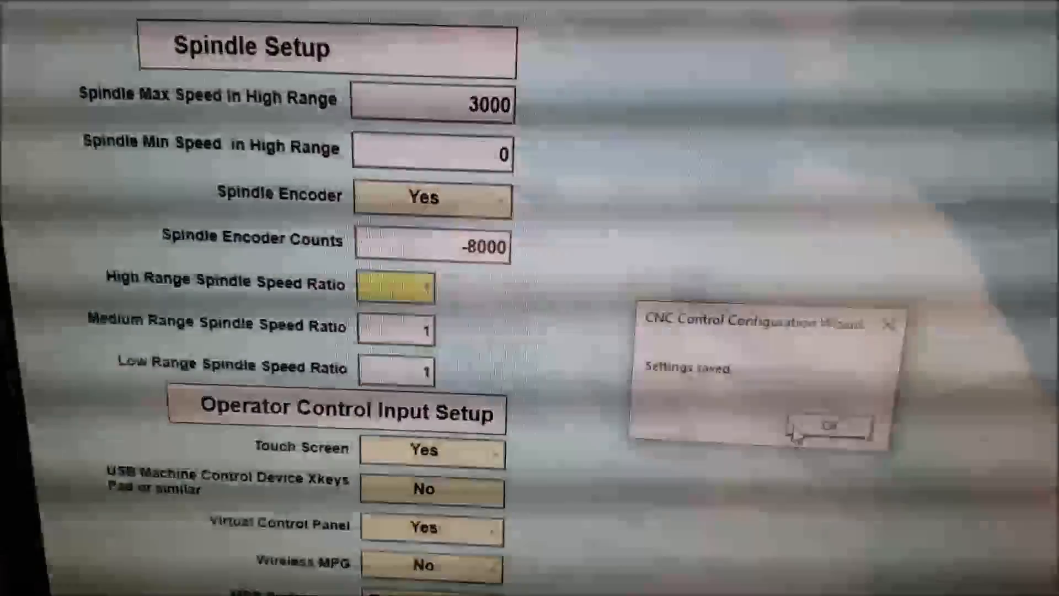
left_click(824, 426)
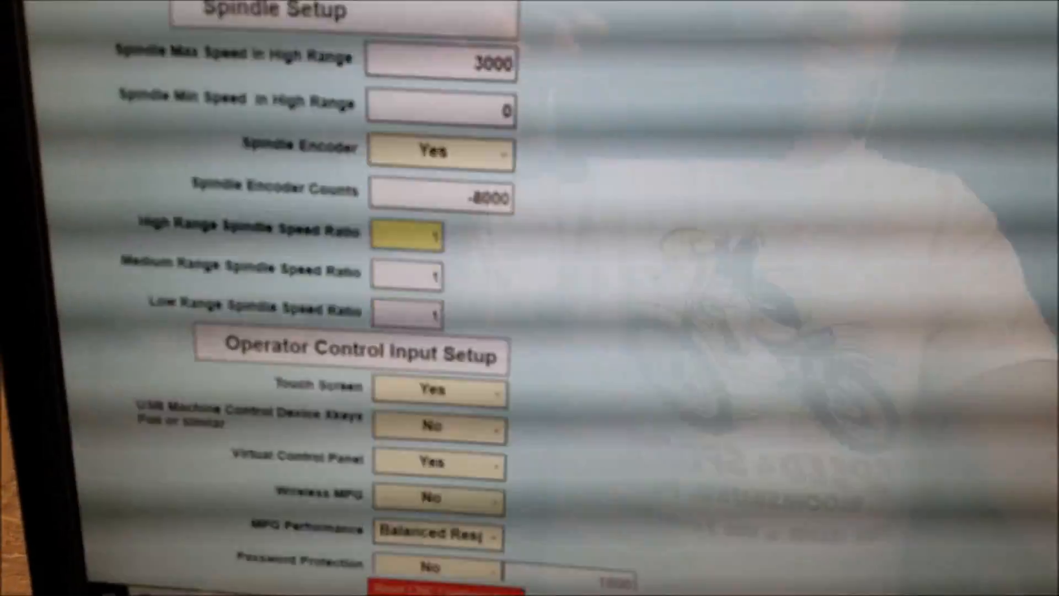